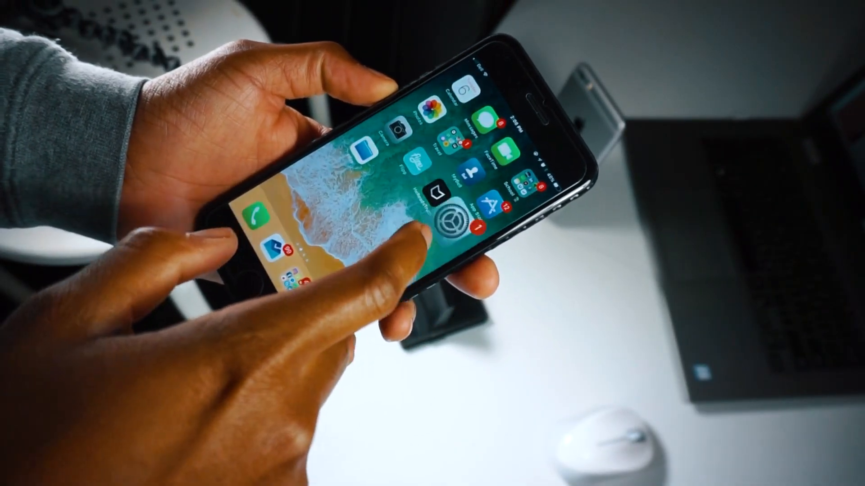
Step: Go from the home screen into Settings and the 'iPhone Not Backed Up' suggestion page
click(447, 218)
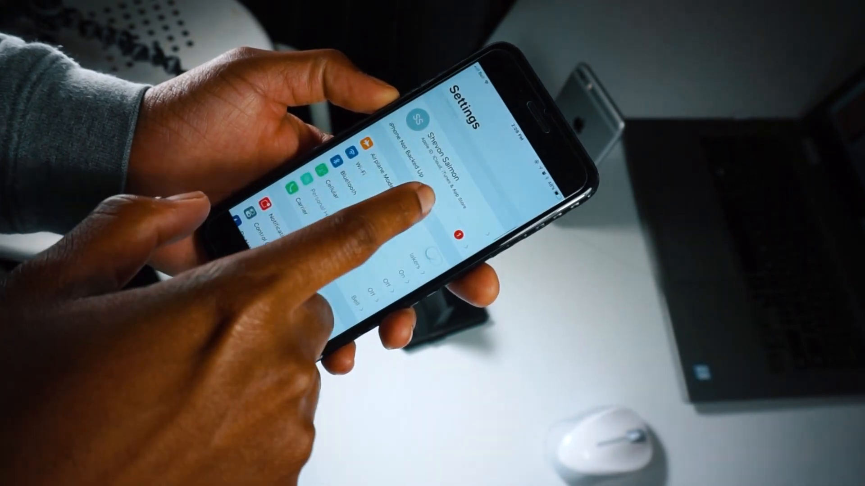
click(408, 193)
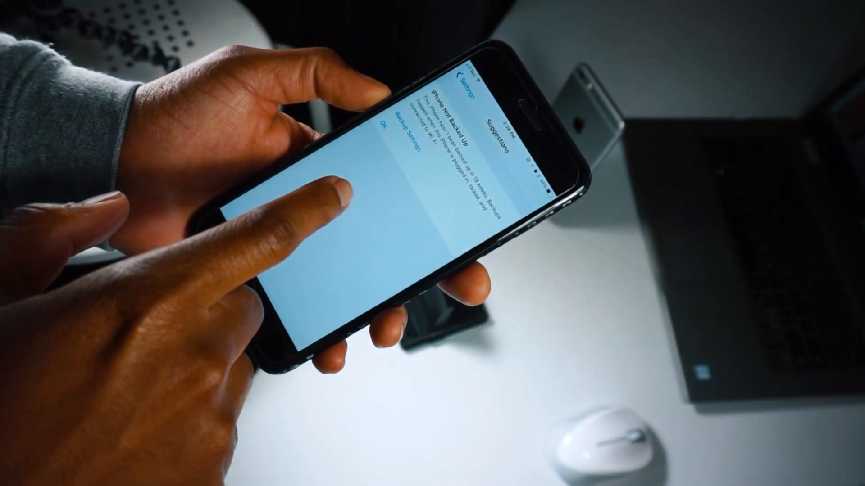